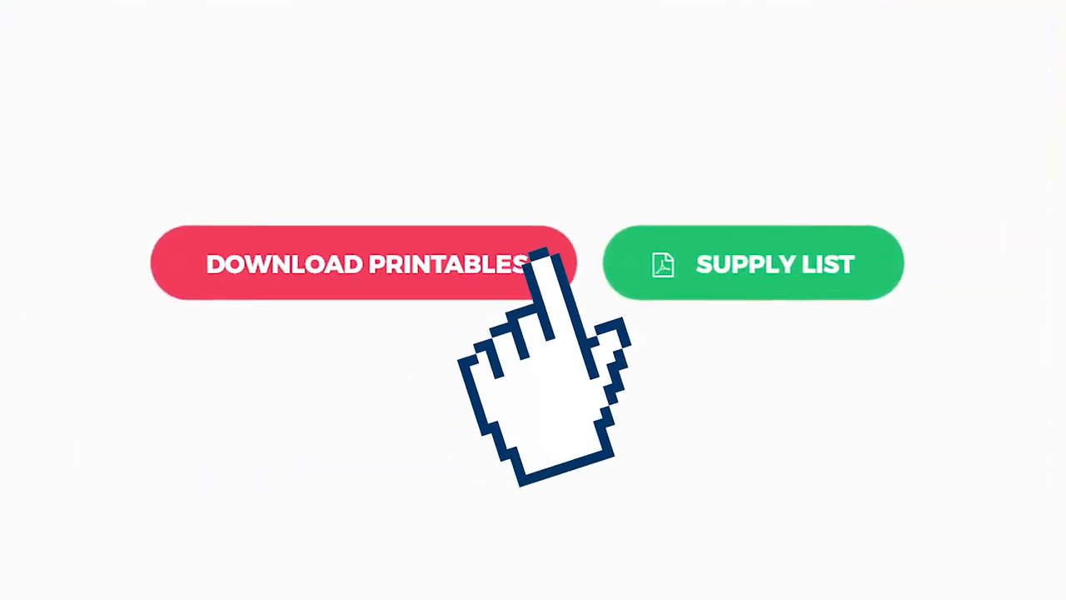
{"action": "mouse_move", "coordinate": [658, 366]}
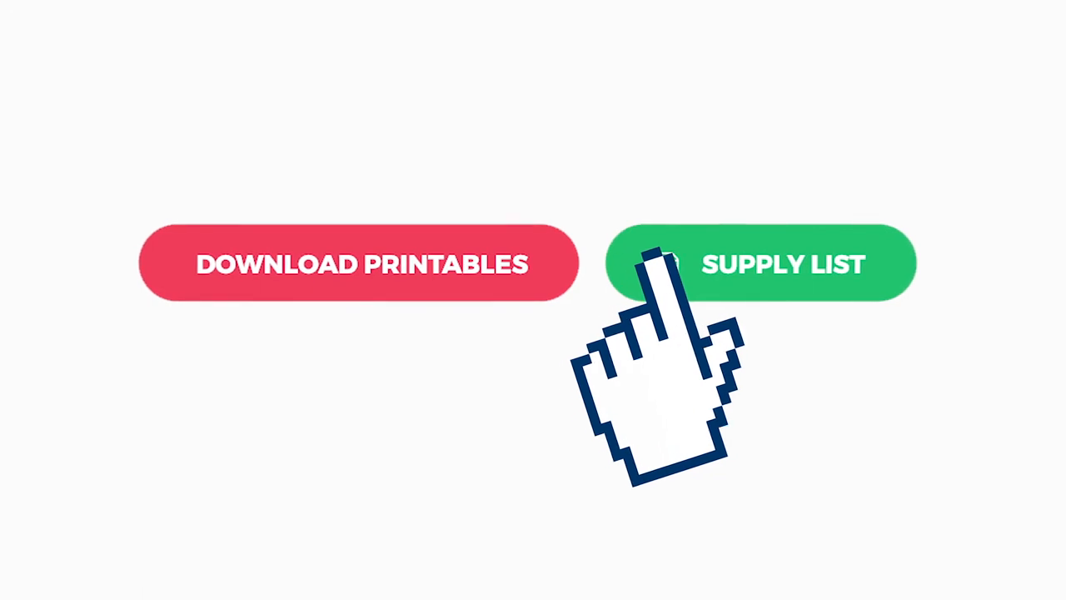